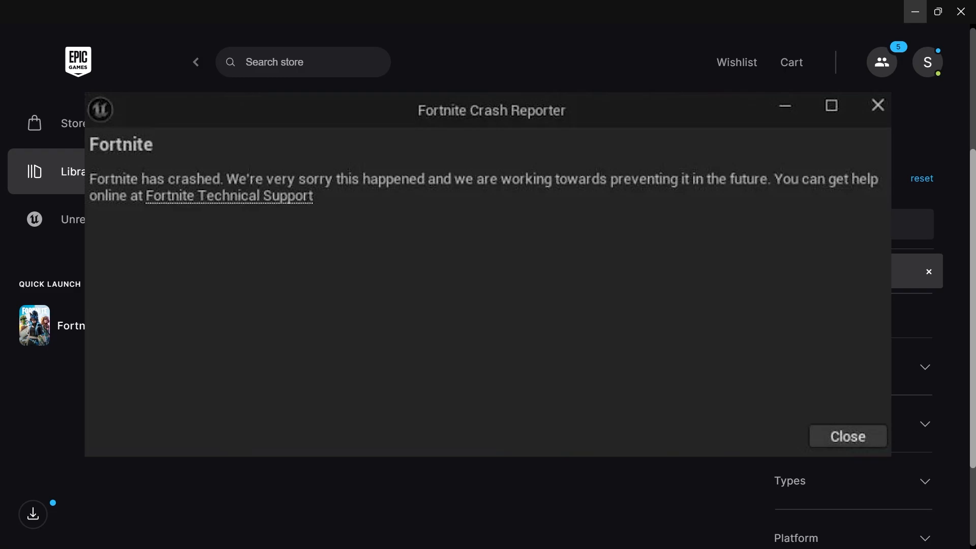
Step: Close the Fortnite Crash Reporter to get back to the Library
click(847, 436)
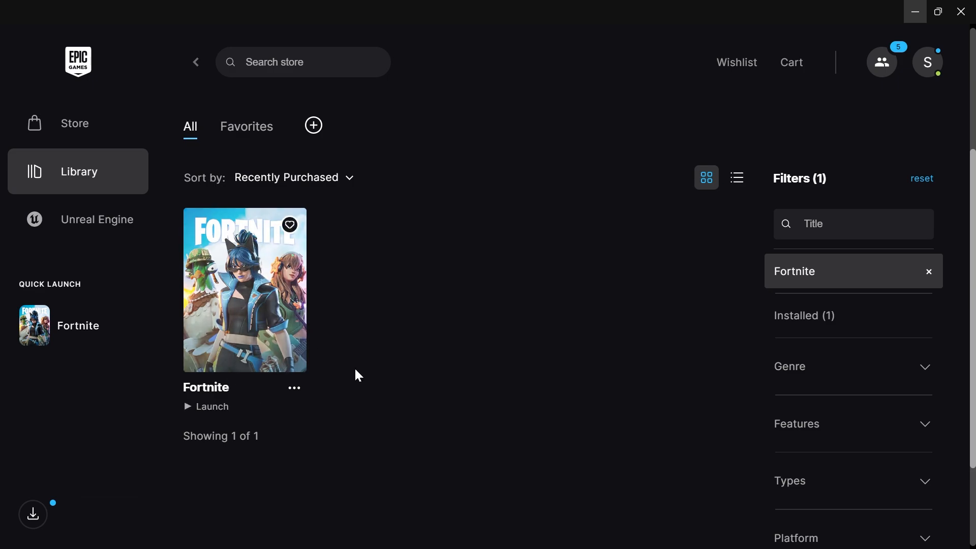
mouse_move(479, 161)
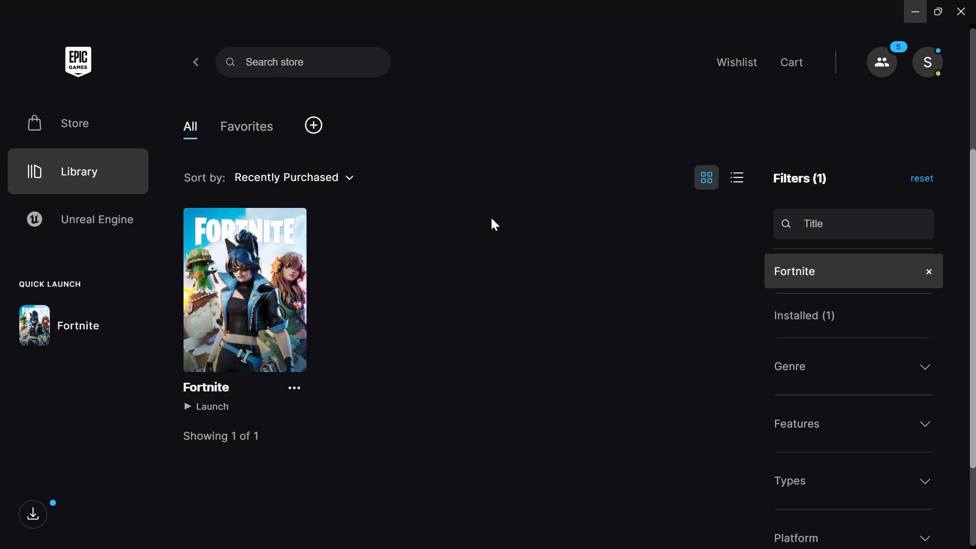
mouse_move(629, 356)
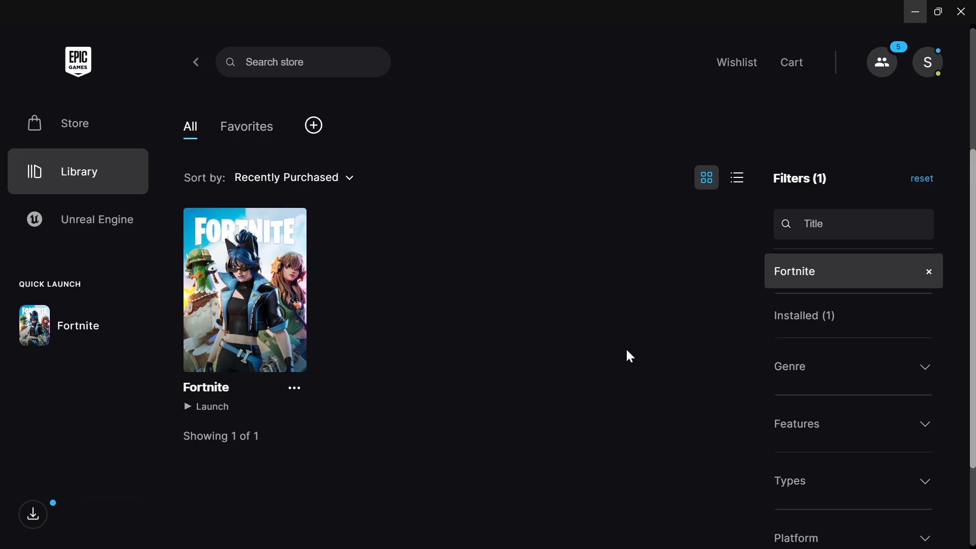
Step: Restore the launcher and go to Settings, scrolled down to Manage Games
click(915, 11)
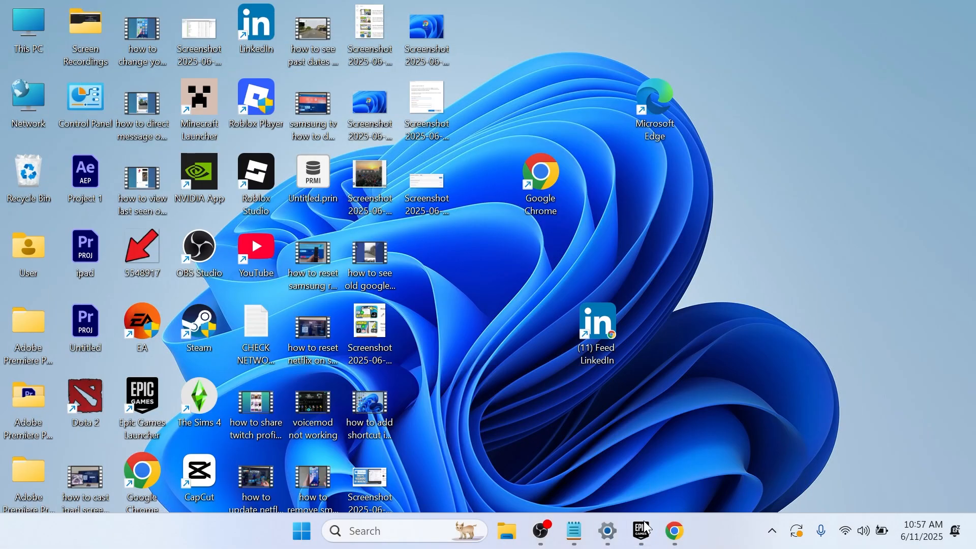
click(640, 531)
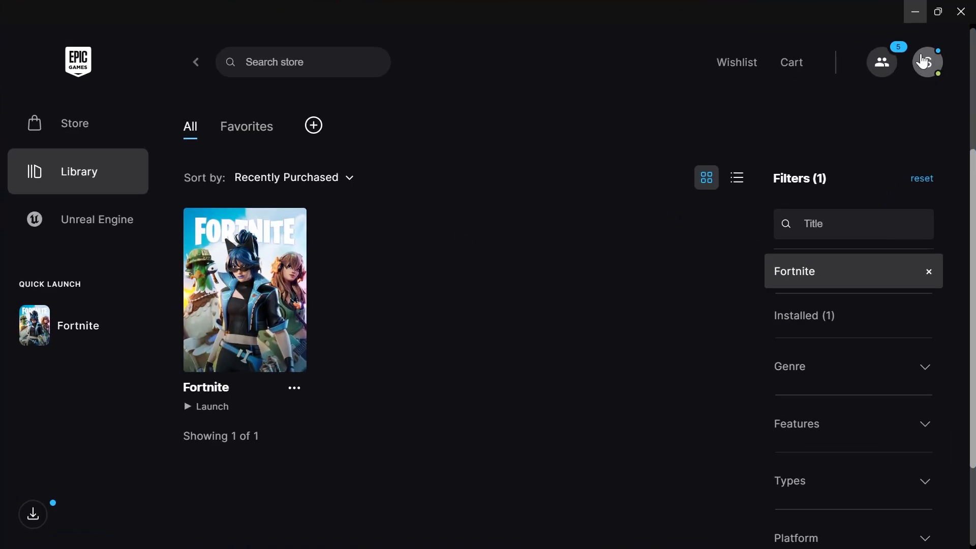
click(927, 62)
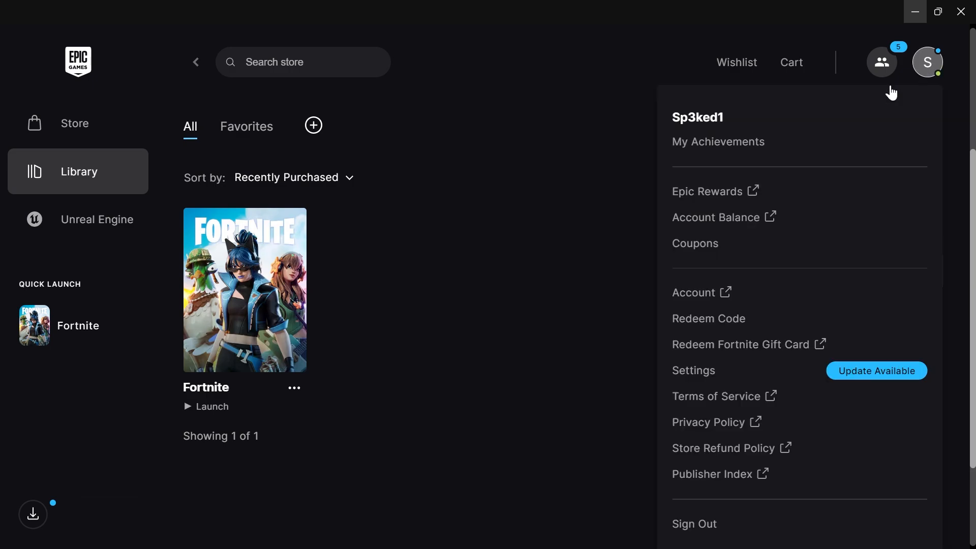
click(694, 370)
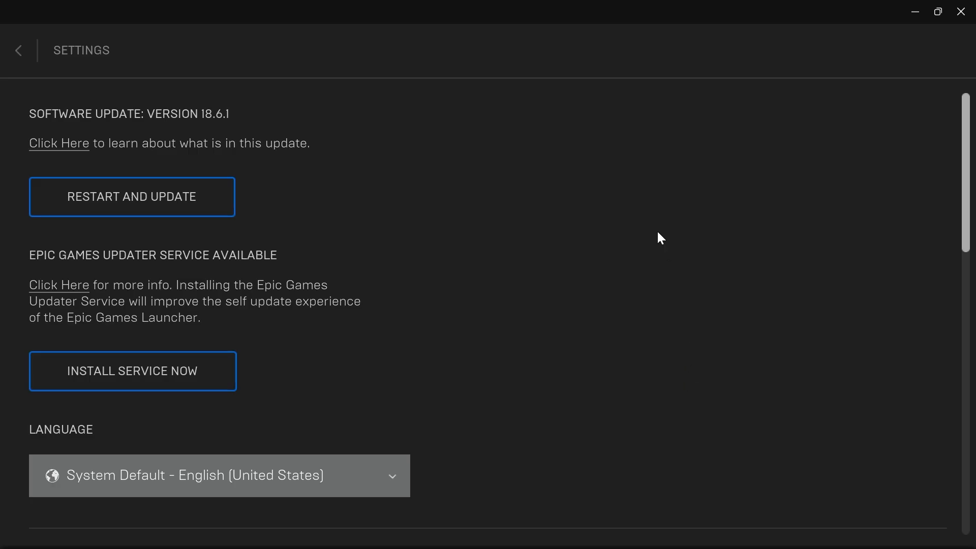
scroll(down, 3)
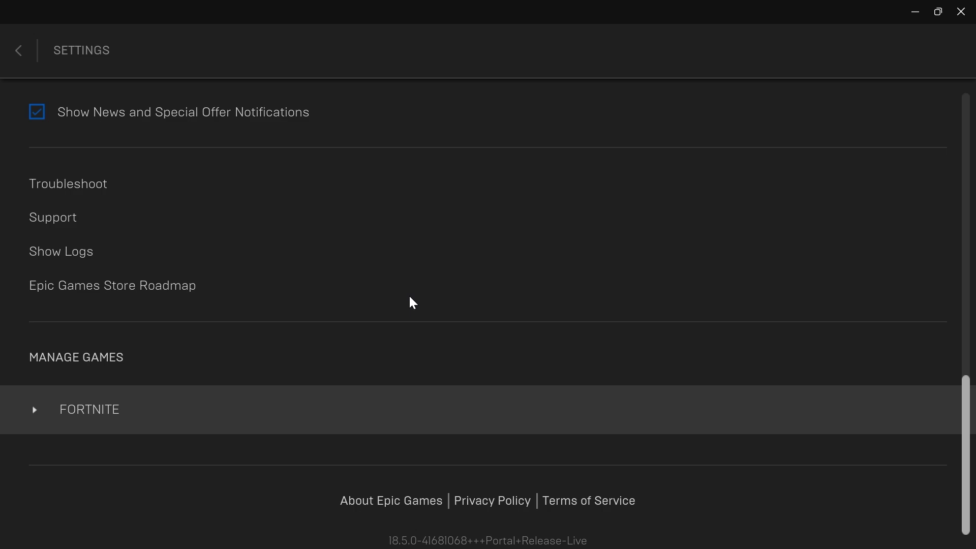
Step: Under FORTNITE, enable Additional Command Line Arguments and enter -d3dll
click(35, 409)
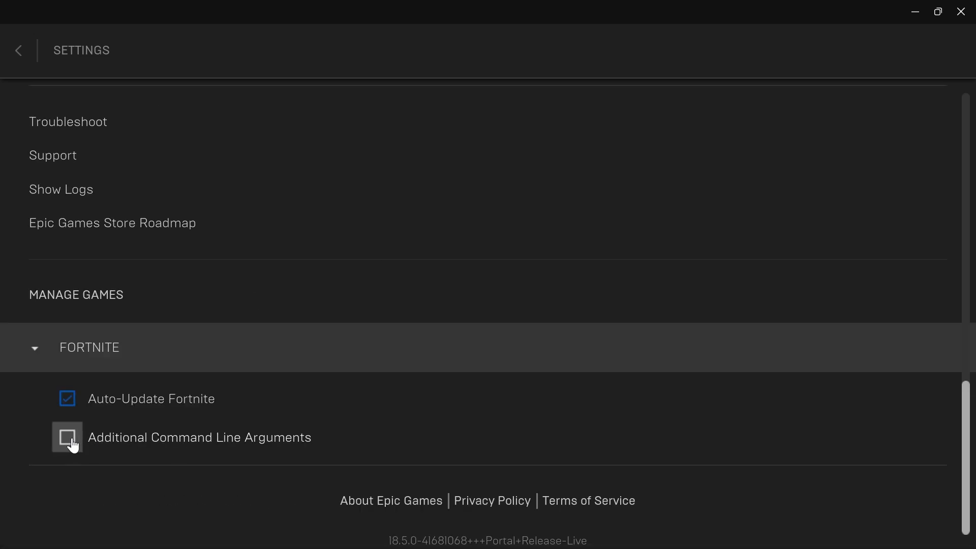
click(67, 438)
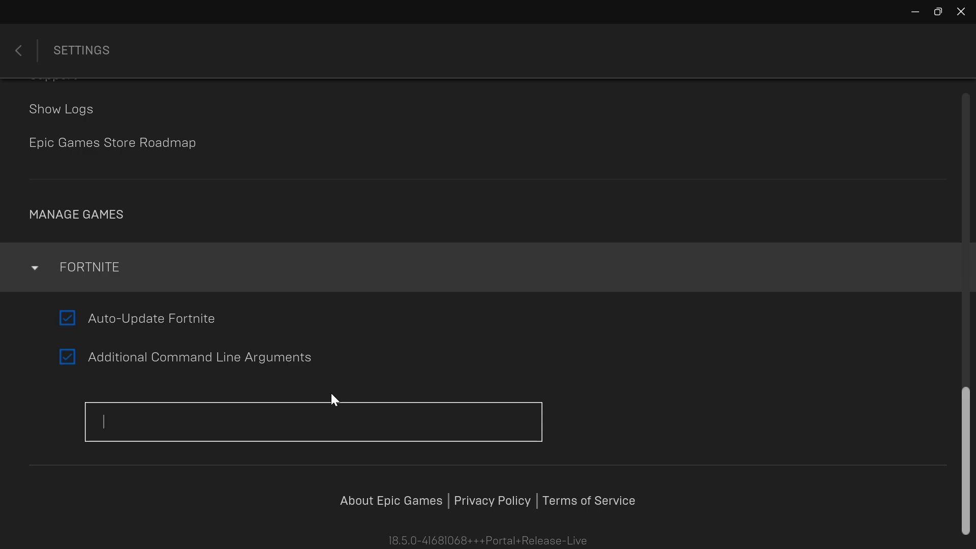
text(-d)
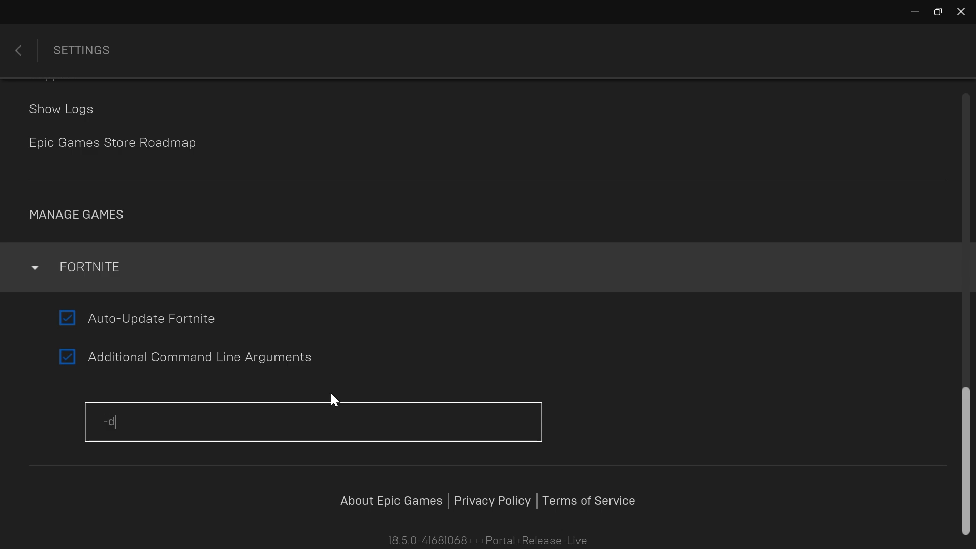
text(3dll)
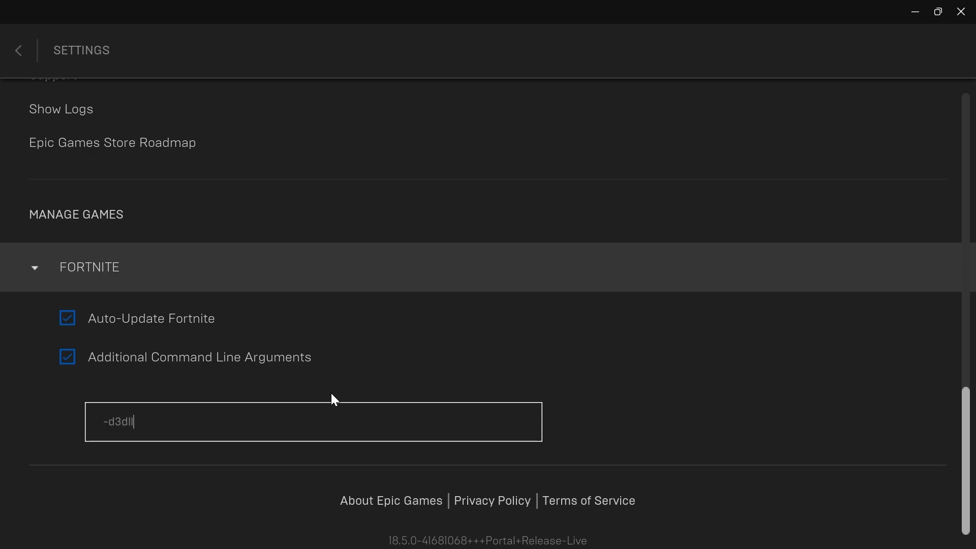
mouse_move(204, 403)
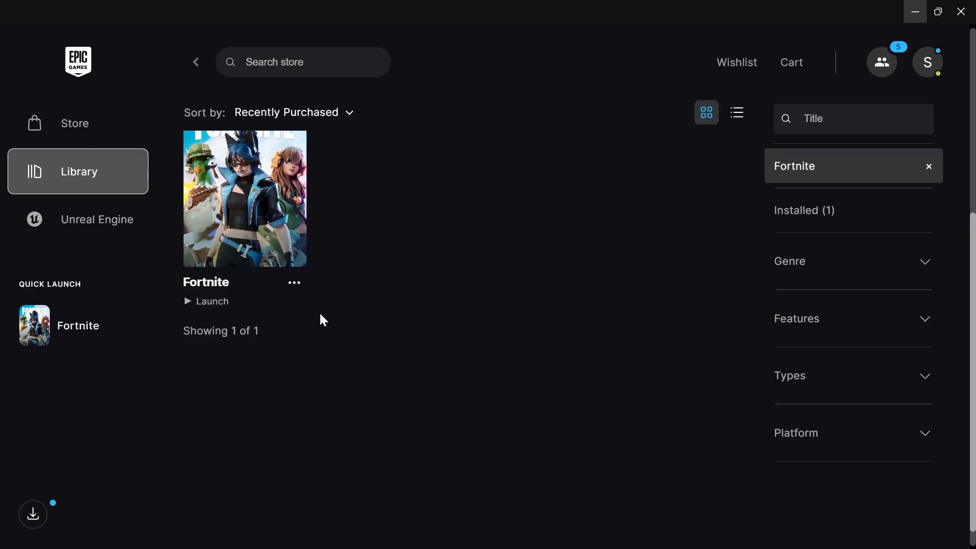
Step: Open Fortnite's Manage settings from its Library options menu
scroll(down, 3)
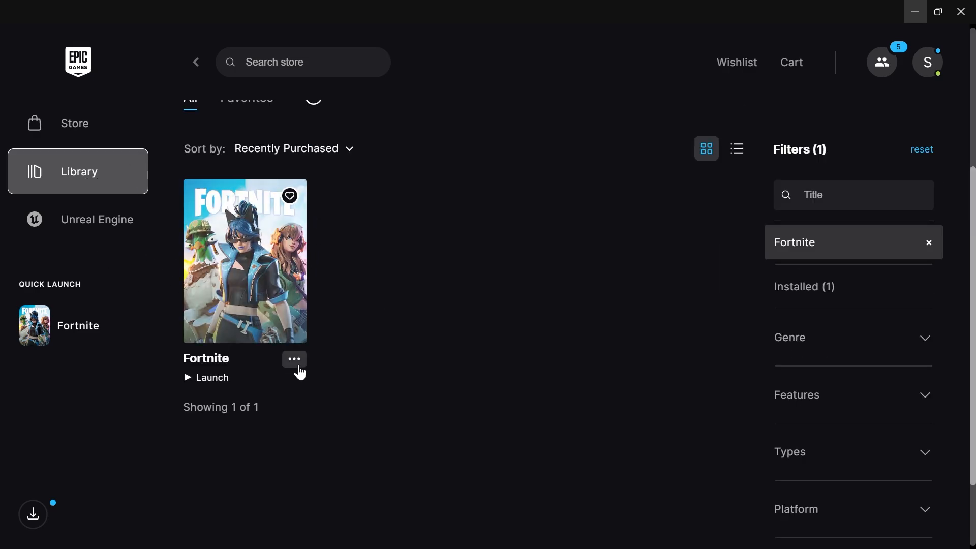
click(294, 359)
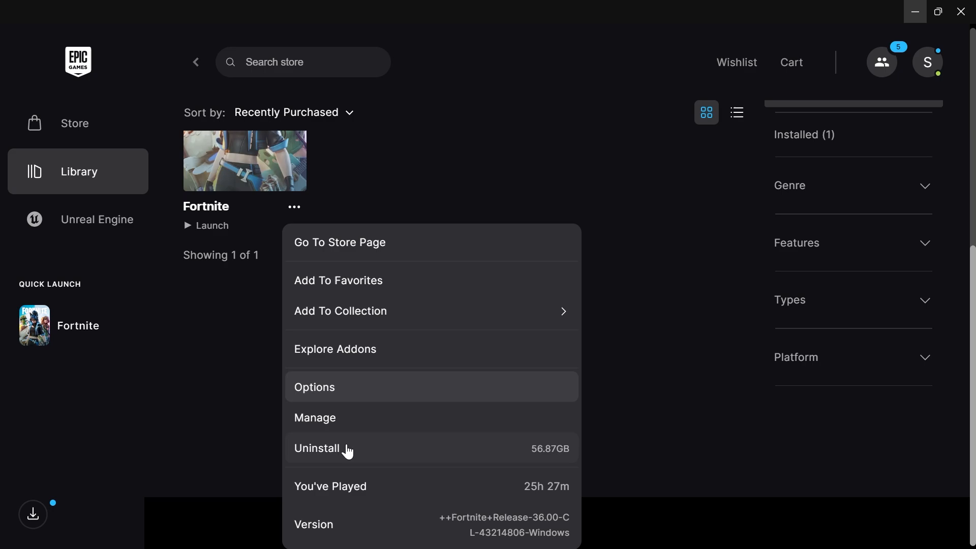
click(315, 386)
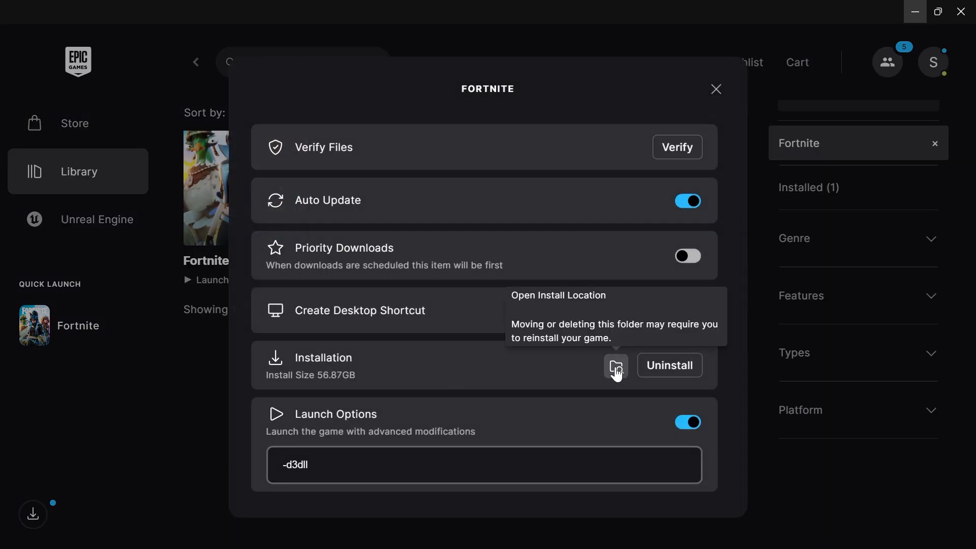
Step: Open the install location, browse to FortniteGame Binaries Win64, and select FortniteLauncher
click(615, 365)
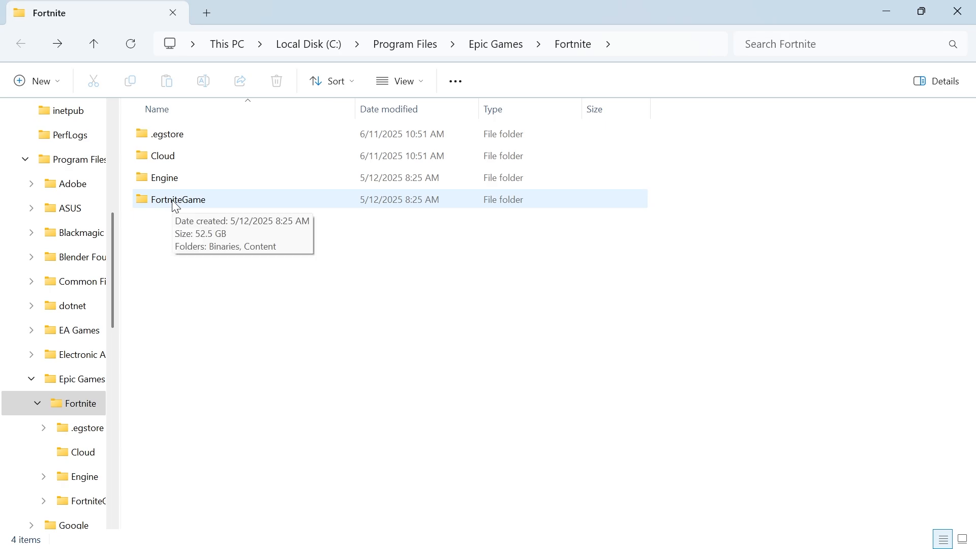
double_click(178, 199)
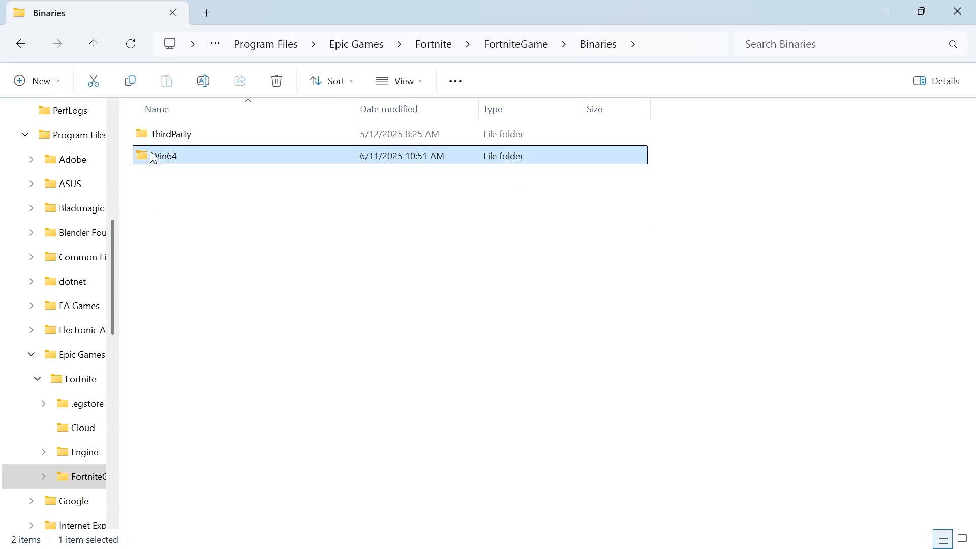
double_click(167, 156)
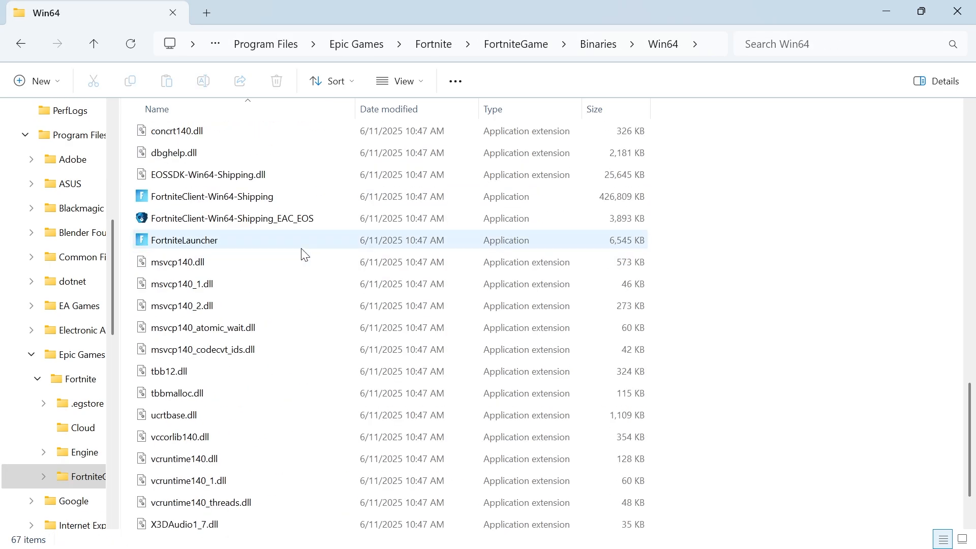
click(184, 239)
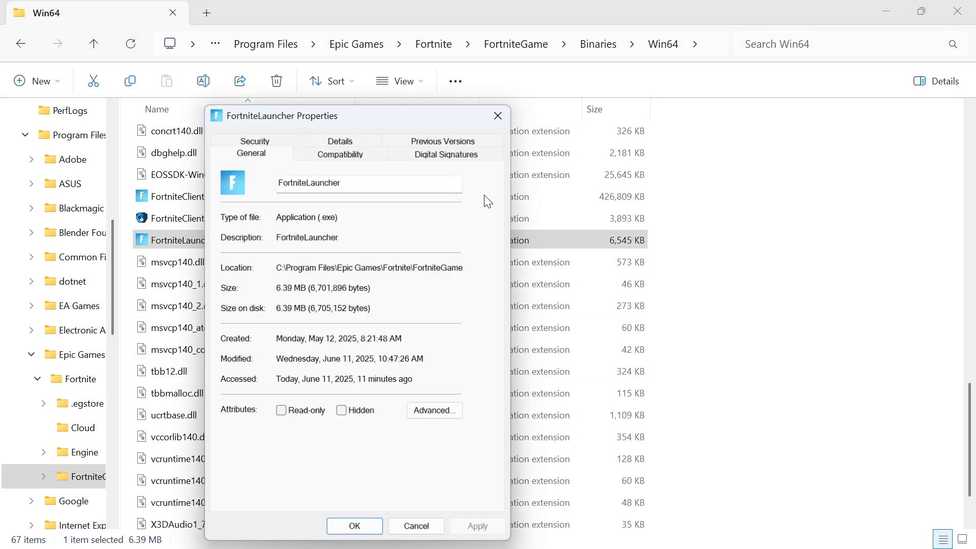
Step: In FortniteLauncher's Compatibility settings, disable fullscreen optimizations and enable run as administrator
click(340, 154)
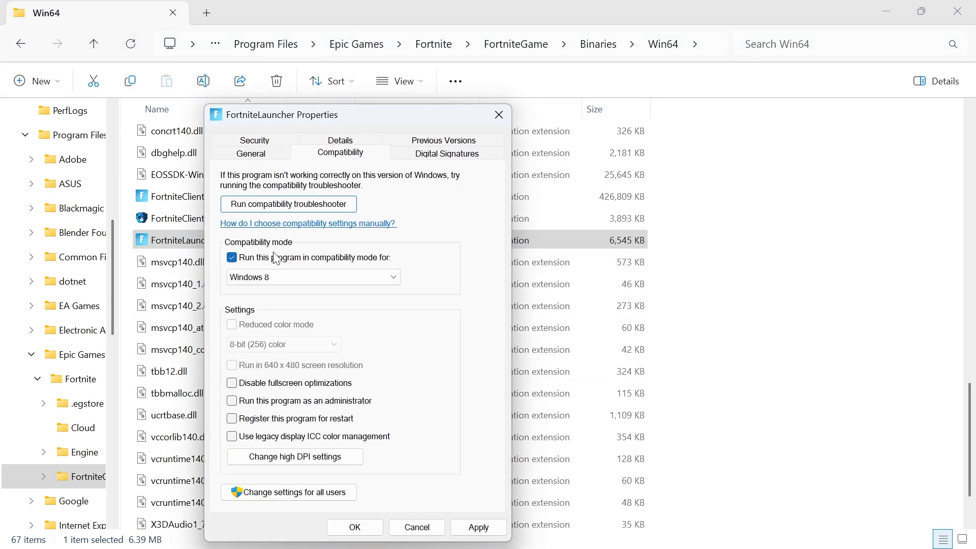
mouse_move(324, 268)
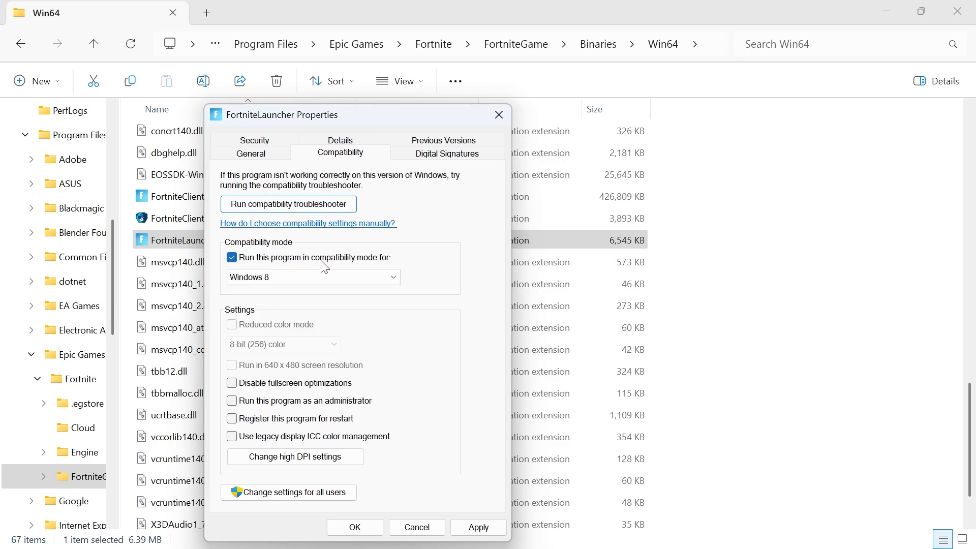
click(231, 382)
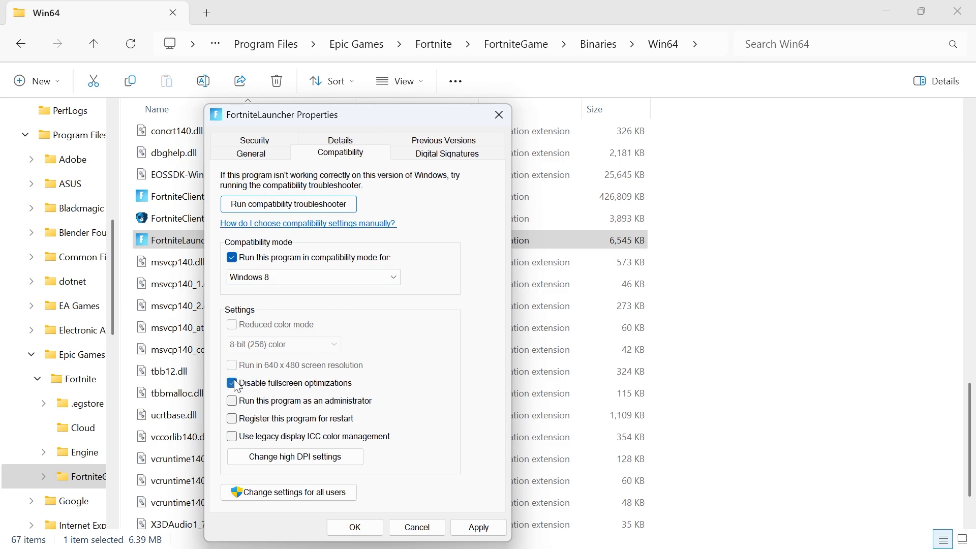
click(232, 401)
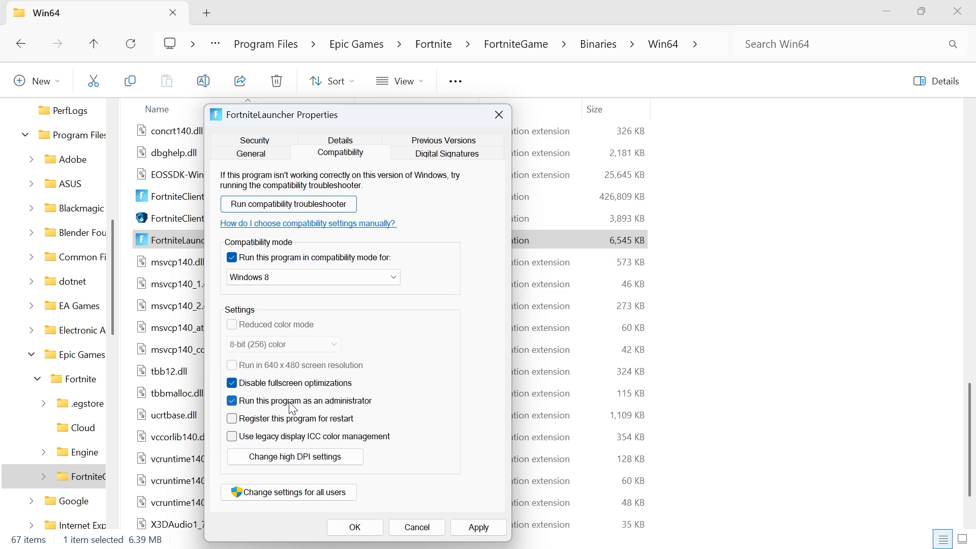
mouse_move(365, 405)
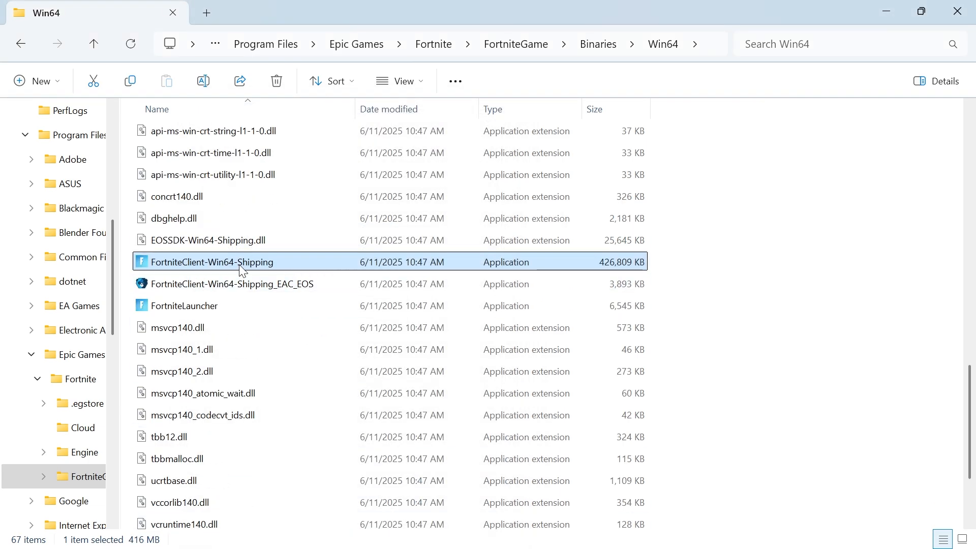
right_click(212, 261)
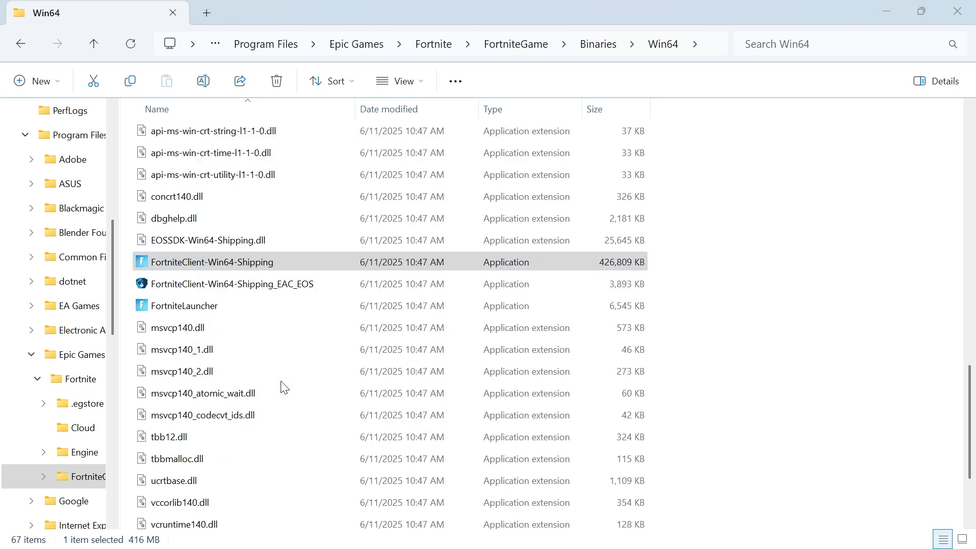
click(235, 257)
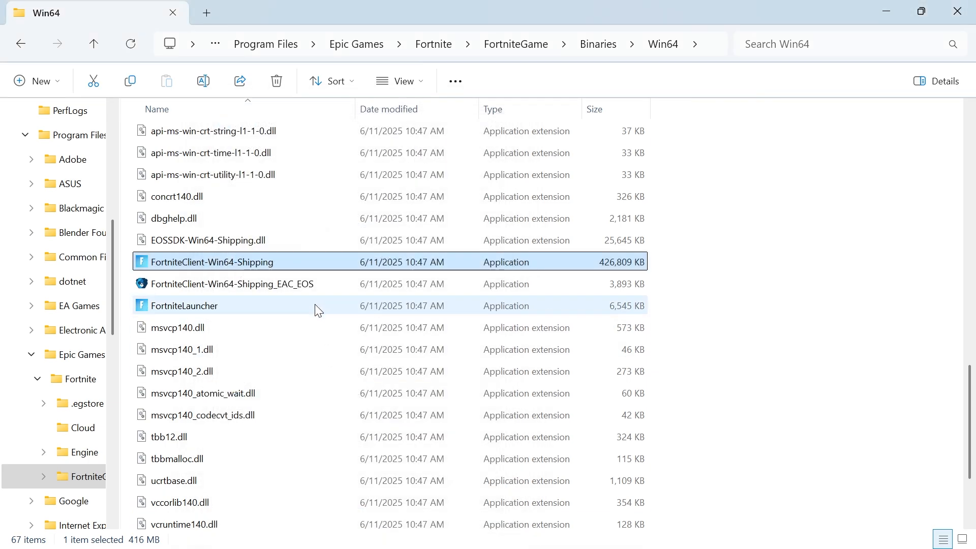
Step: Set EasyAntiCheat_EOS_Setup to Windows 8 mode, administrator, fullscreen optimizations off, and confirm
scroll(up, 3)
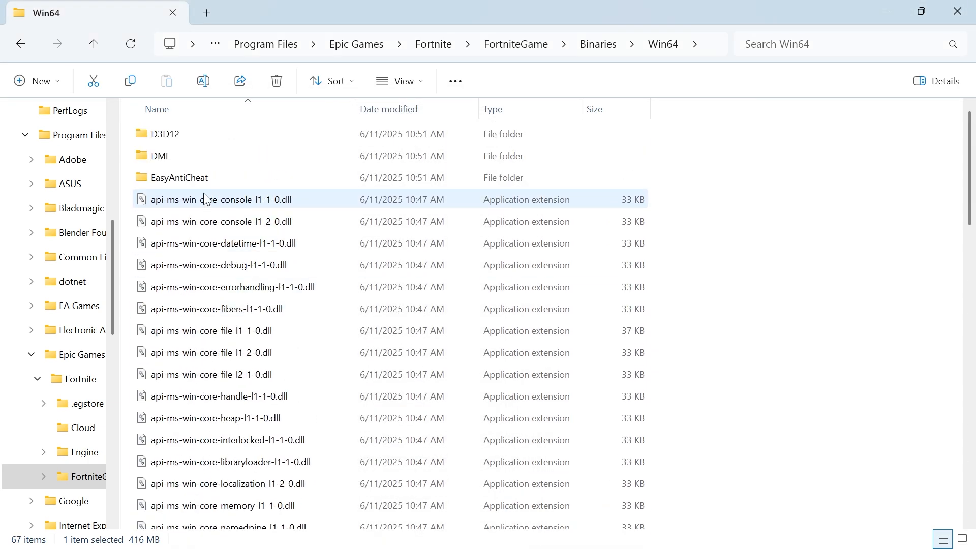
double_click(179, 177)
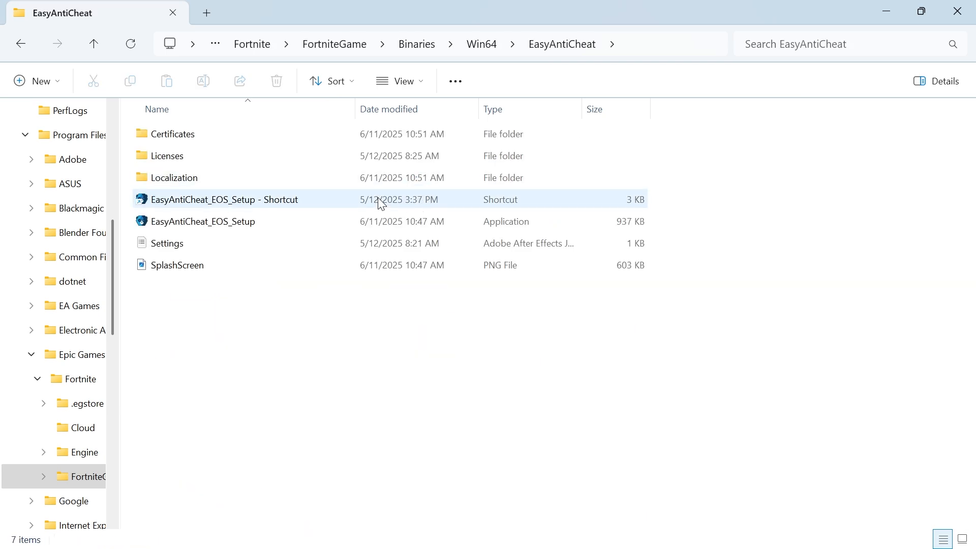
click(202, 221)
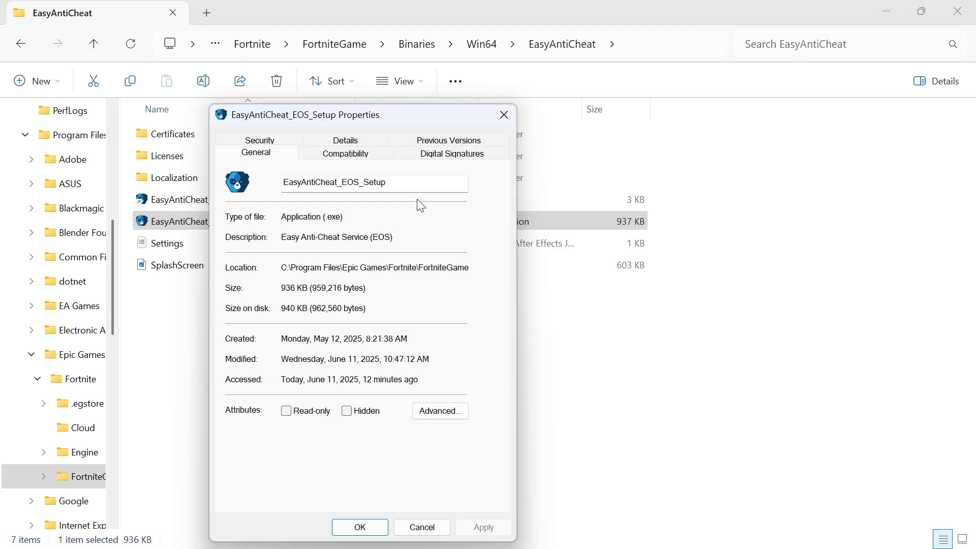
click(346, 153)
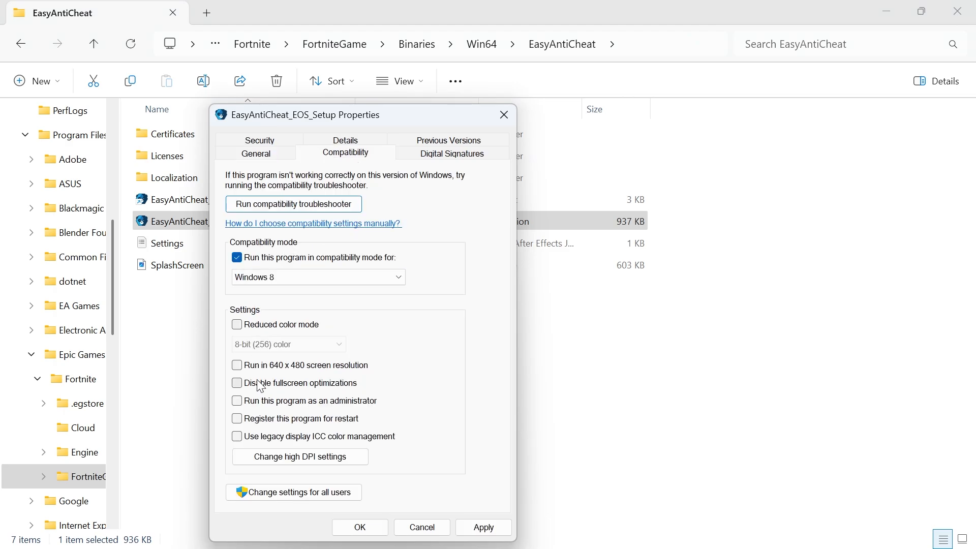
click(237, 383)
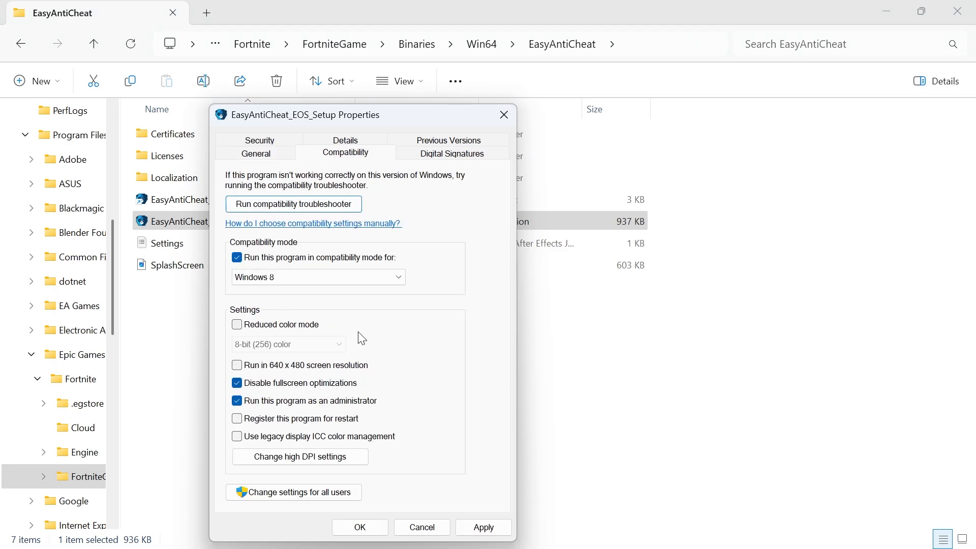
mouse_move(360, 527)
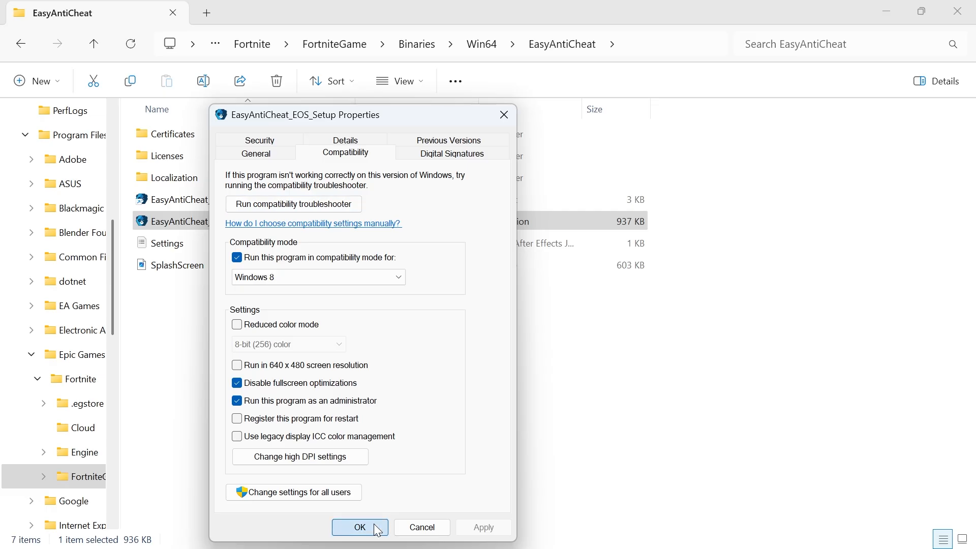
click(359, 527)
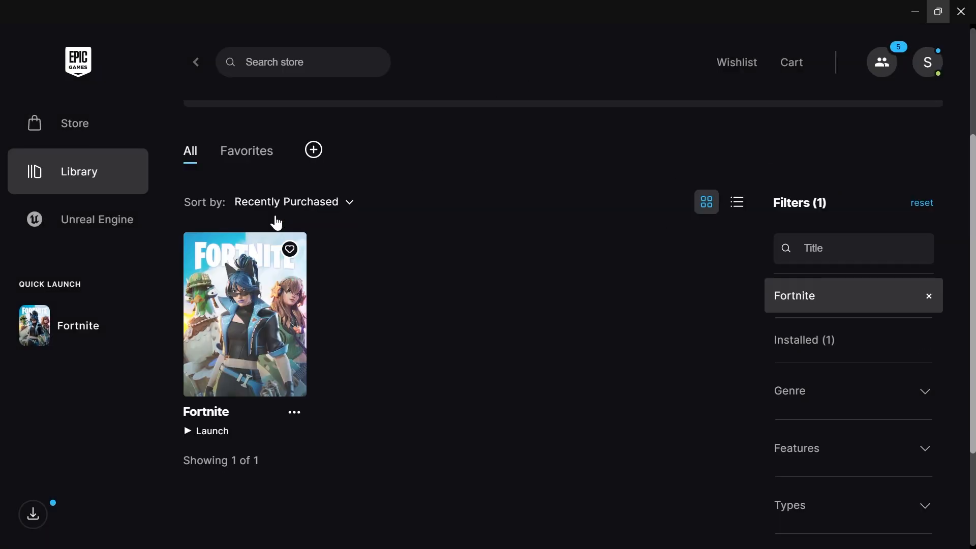
mouse_move(286, 283)
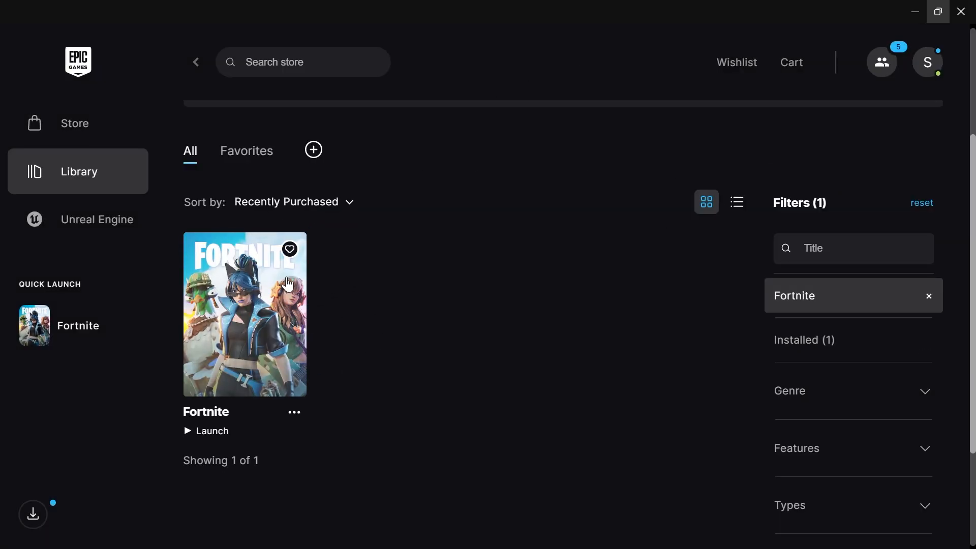
mouse_move(338, 342)
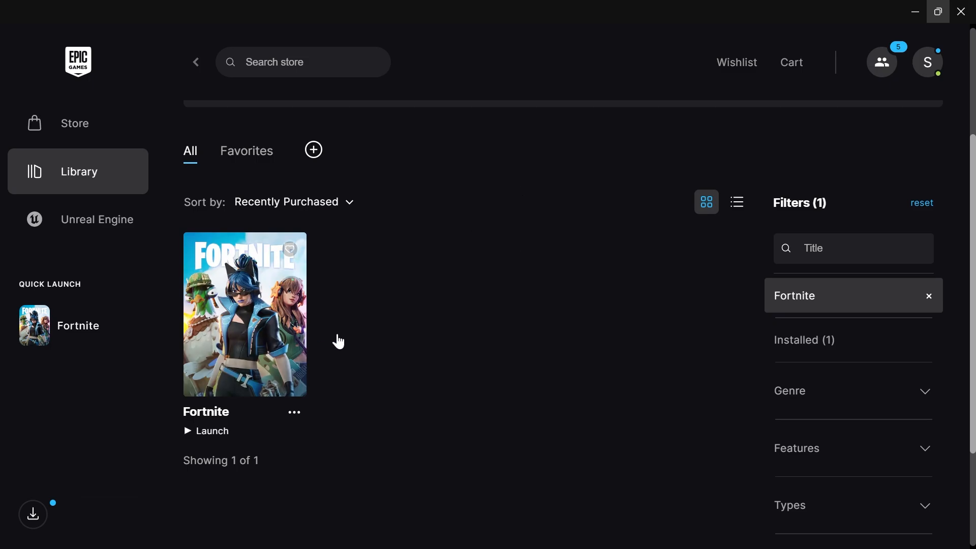
mouse_move(294, 419)
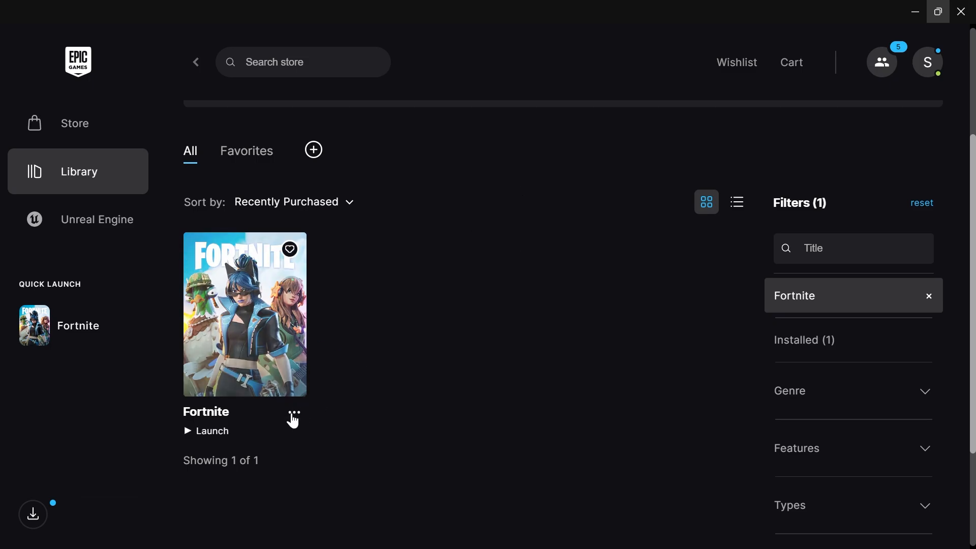
Step: Open the three-dot menu under the Fortnite tile
click(293, 419)
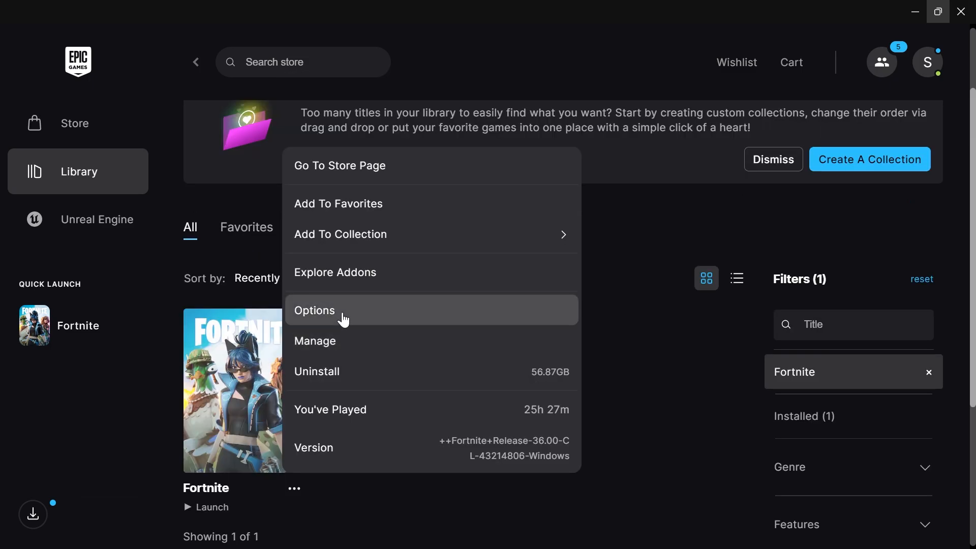
Step: Add Fortnite Save the World in Installation Options and apply it
click(314, 310)
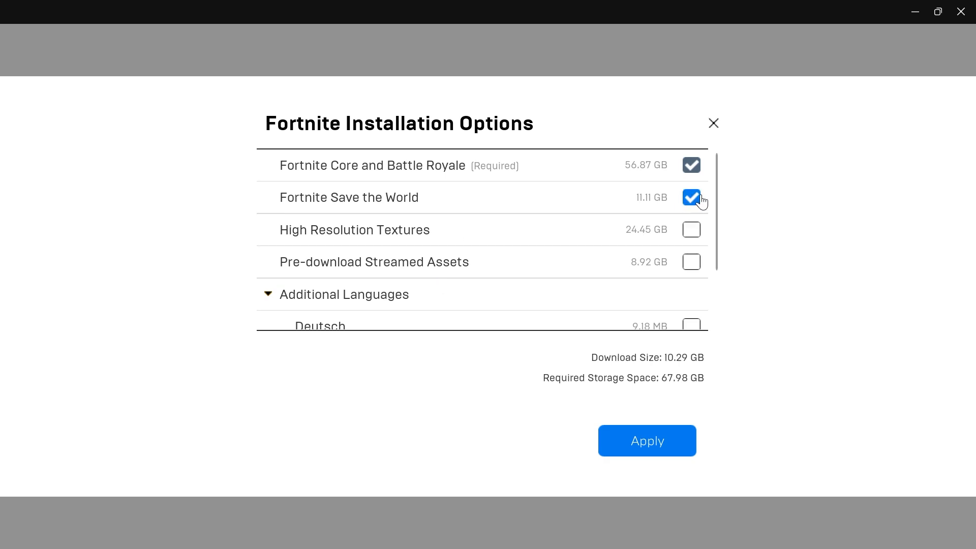
mouse_move(654, 219)
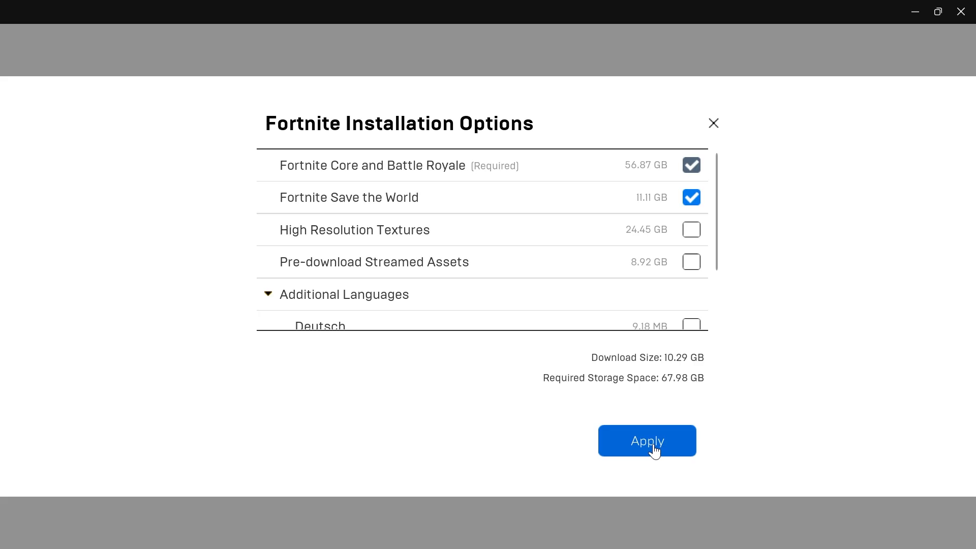
click(647, 441)
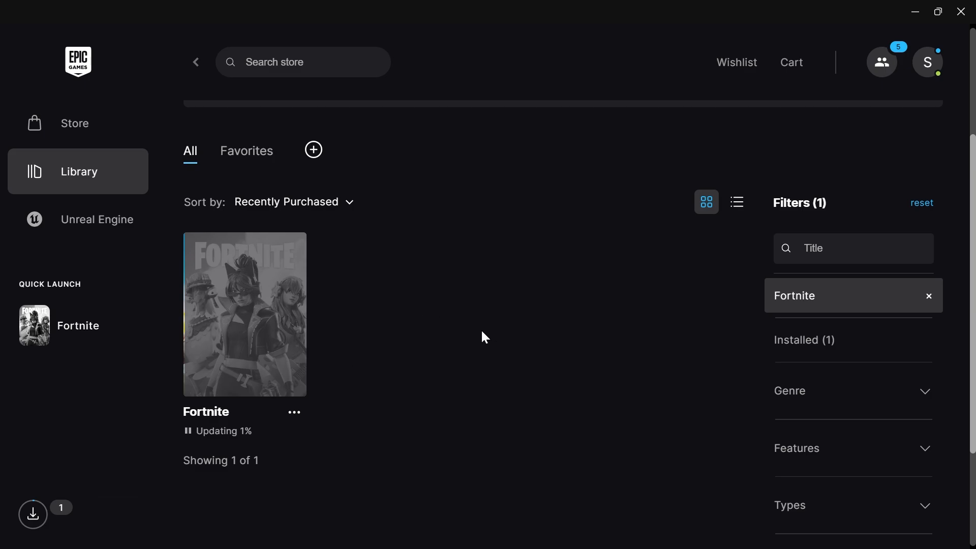
mouse_move(500, 298)
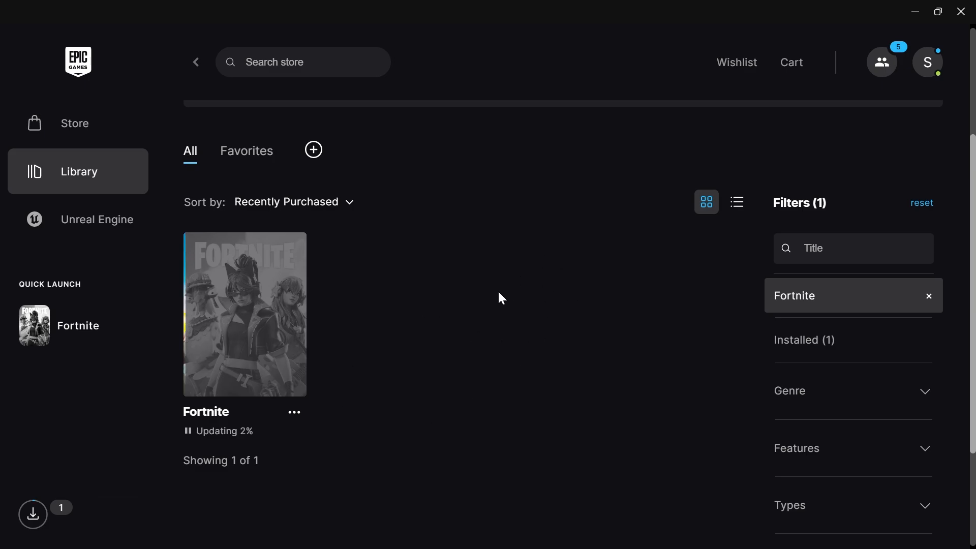